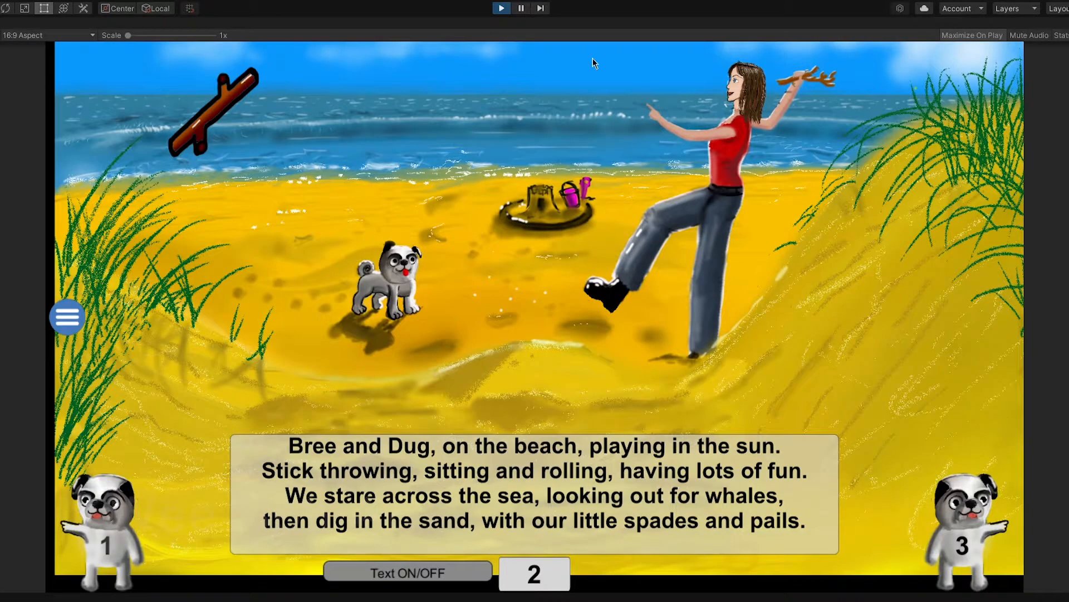
pyautogui.moveTo(730, 163)
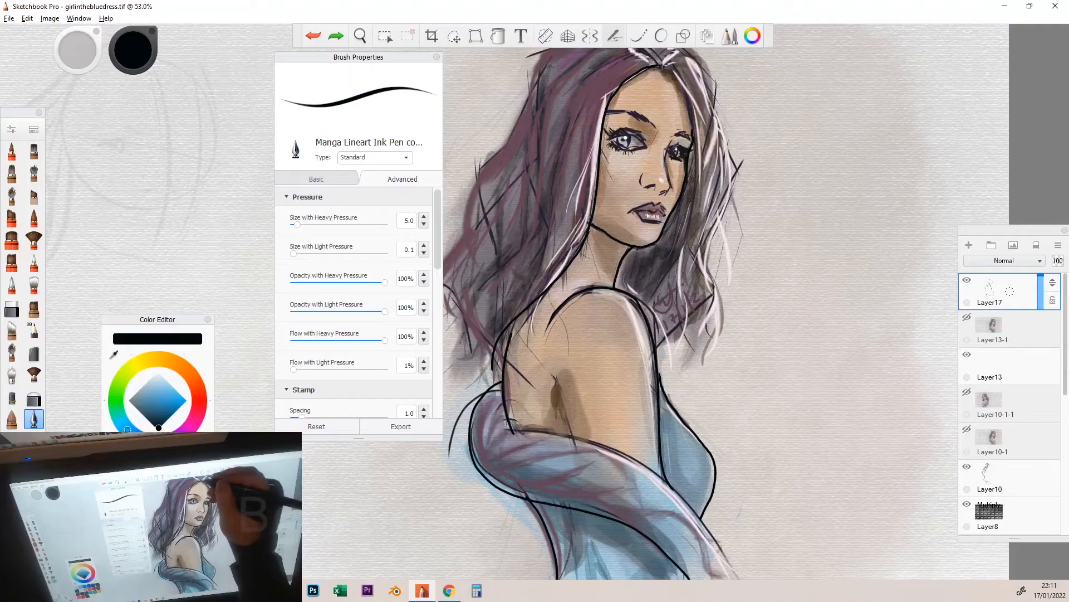
# Step: Reveal the page's item options and open the inventory of collectable beach stickers
pyautogui.moveTo(665, 64); pyautogui.dragTo(727, 154)
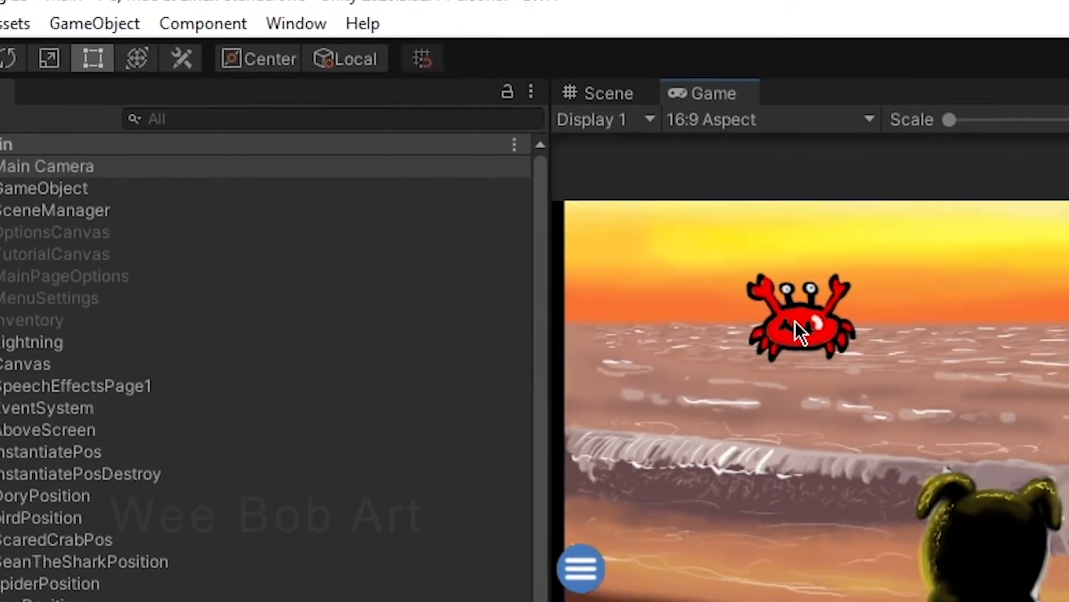
pyautogui.click(935, 41)
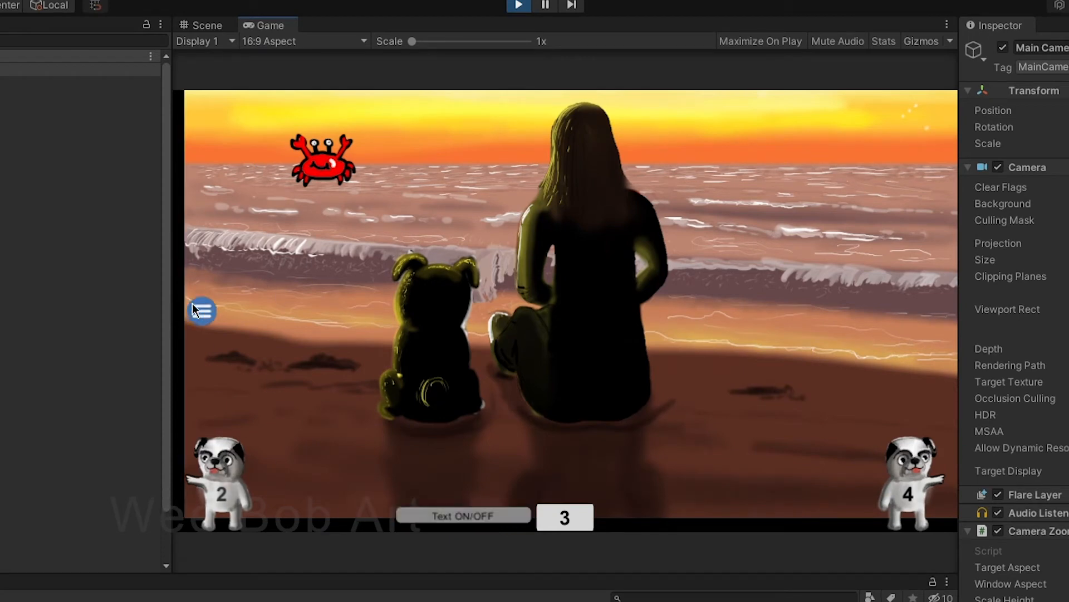
pyautogui.click(203, 311)
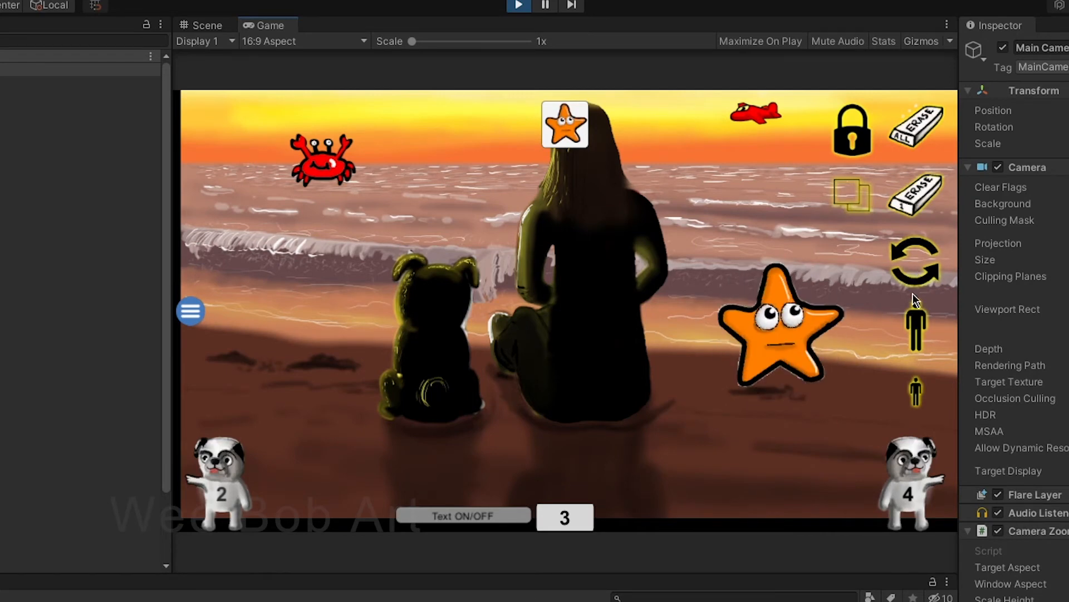
pyautogui.click(563, 124)
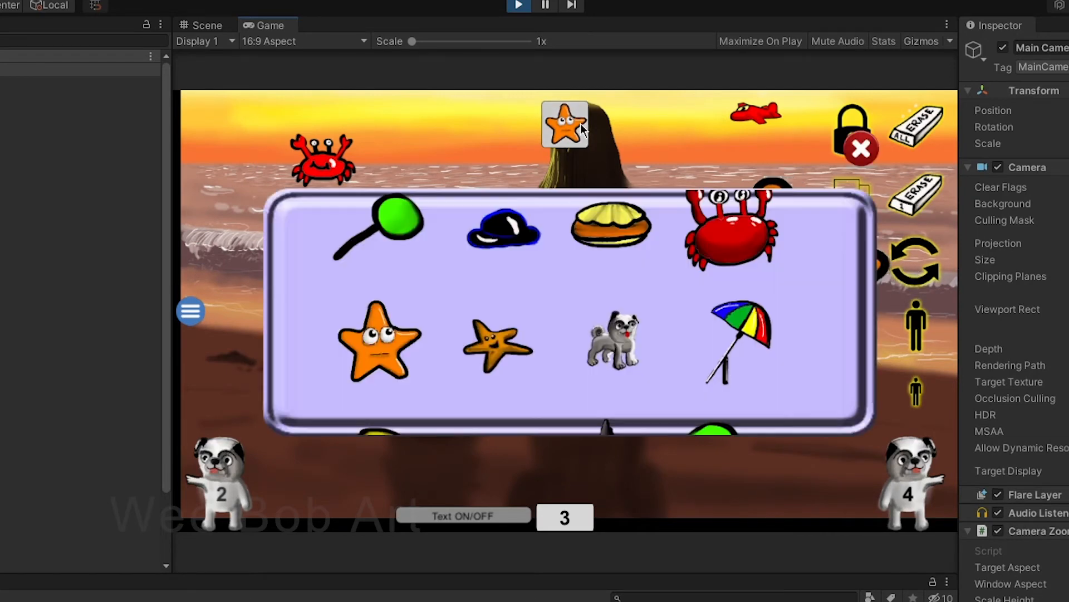